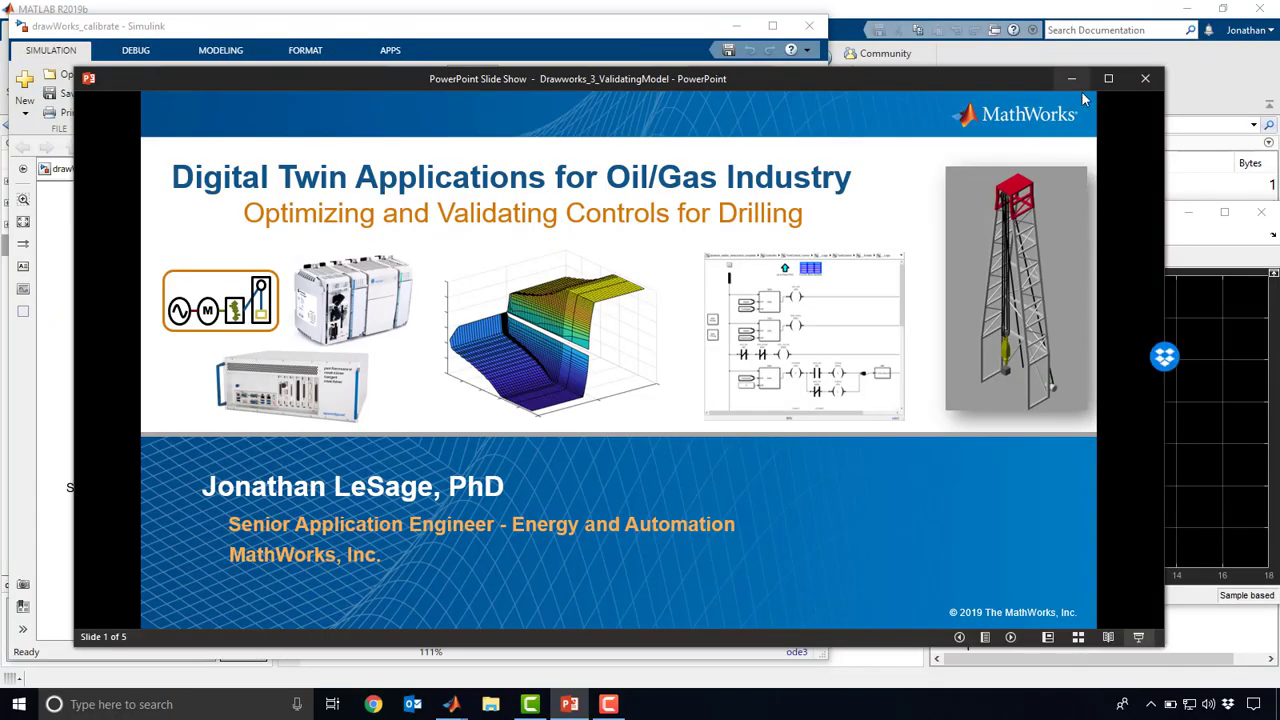
# - Hide the slide show and select the Drawworks Drum and Speed Command motor blocks
pyautogui.click(1145, 78)
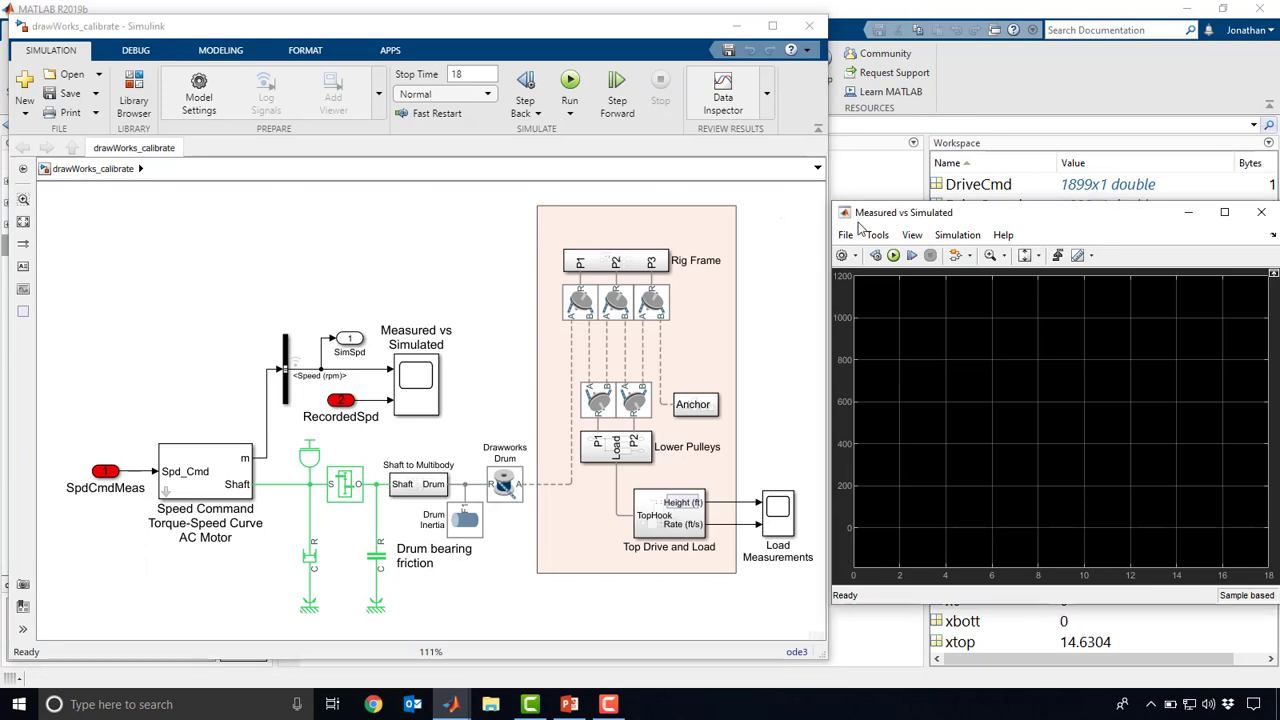
pyautogui.moveTo(903, 200)
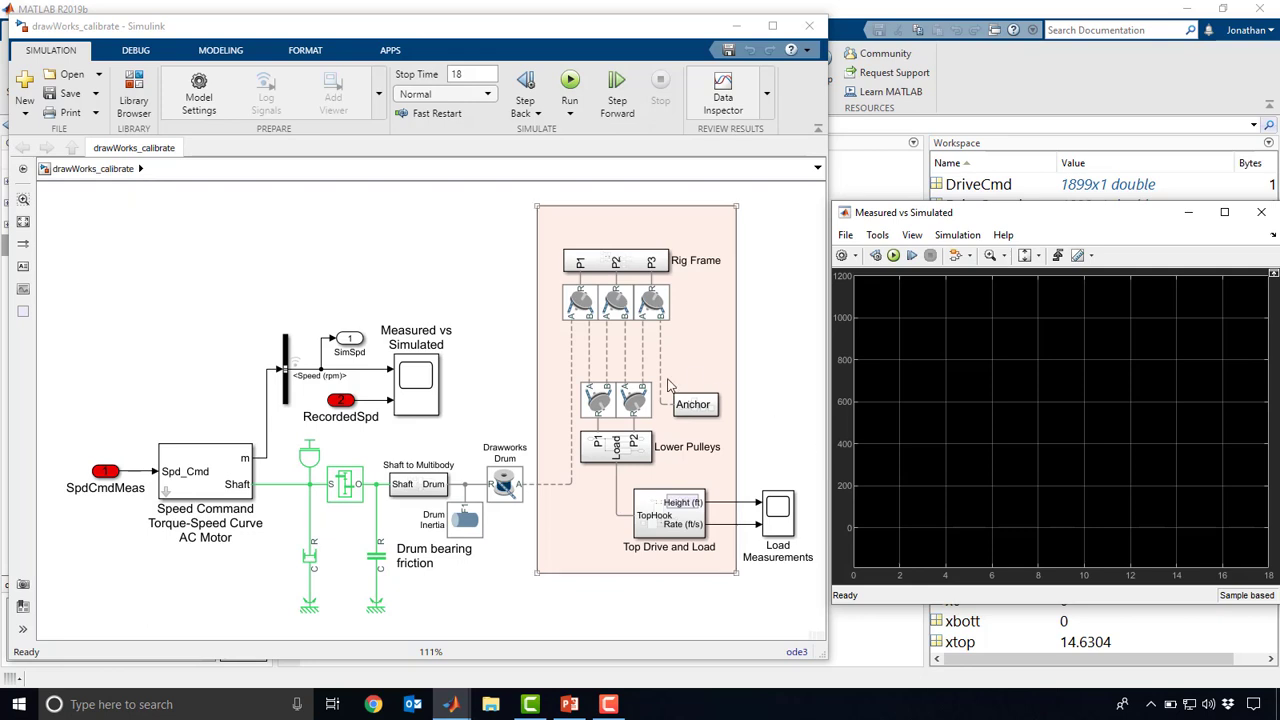
pyautogui.moveTo(672, 500)
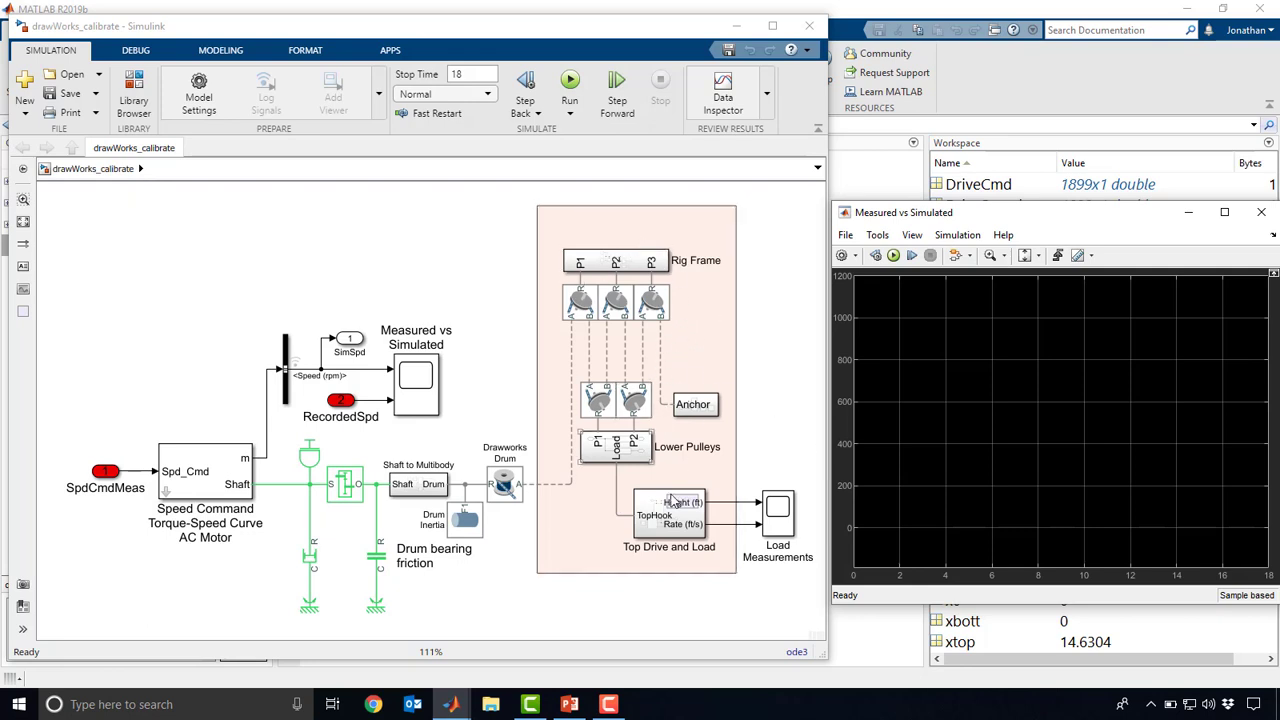
pyautogui.click(504, 485)
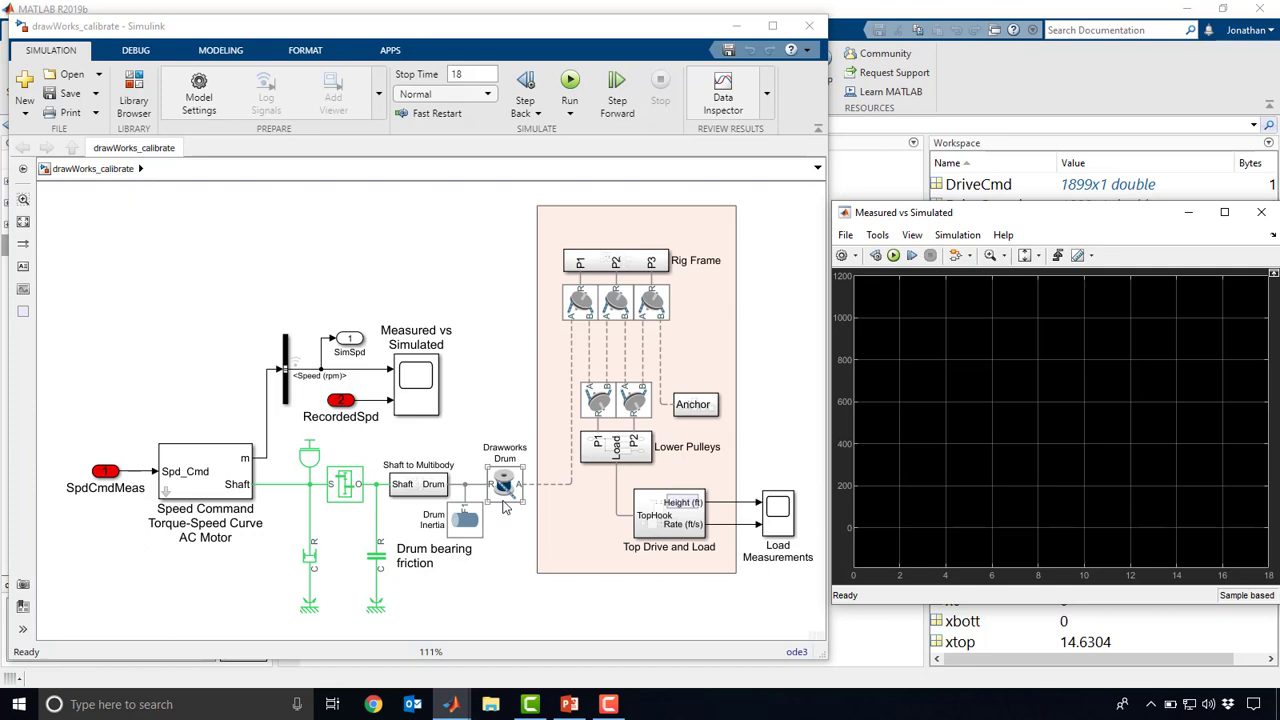
pyautogui.click(505, 485)
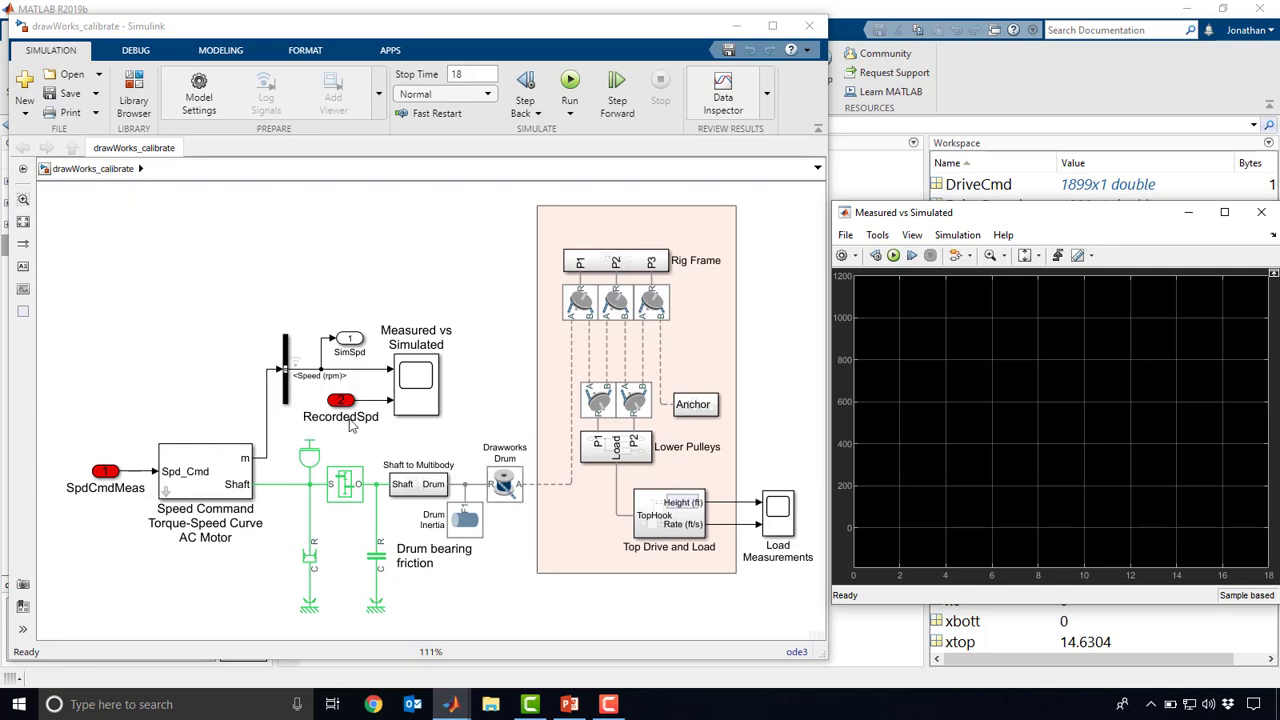
pyautogui.click(205, 470)
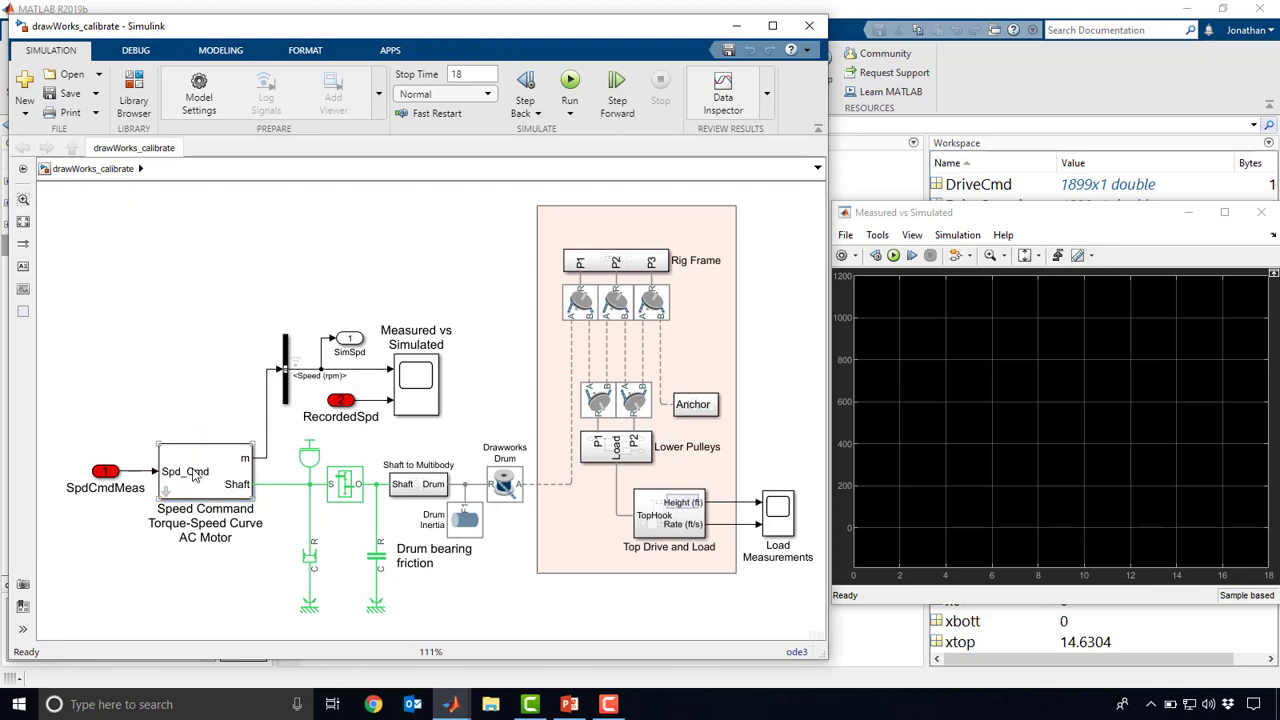
pyautogui.click(205, 471)
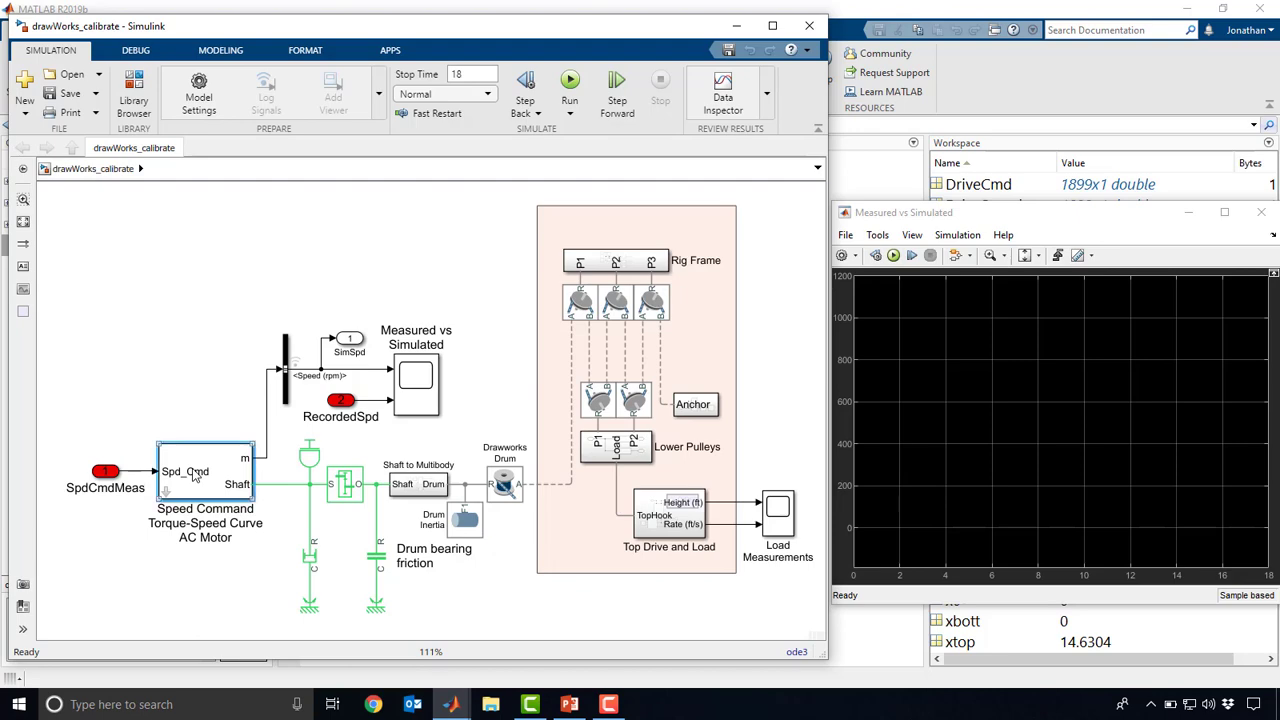
pyautogui.doubleClick(205, 480)
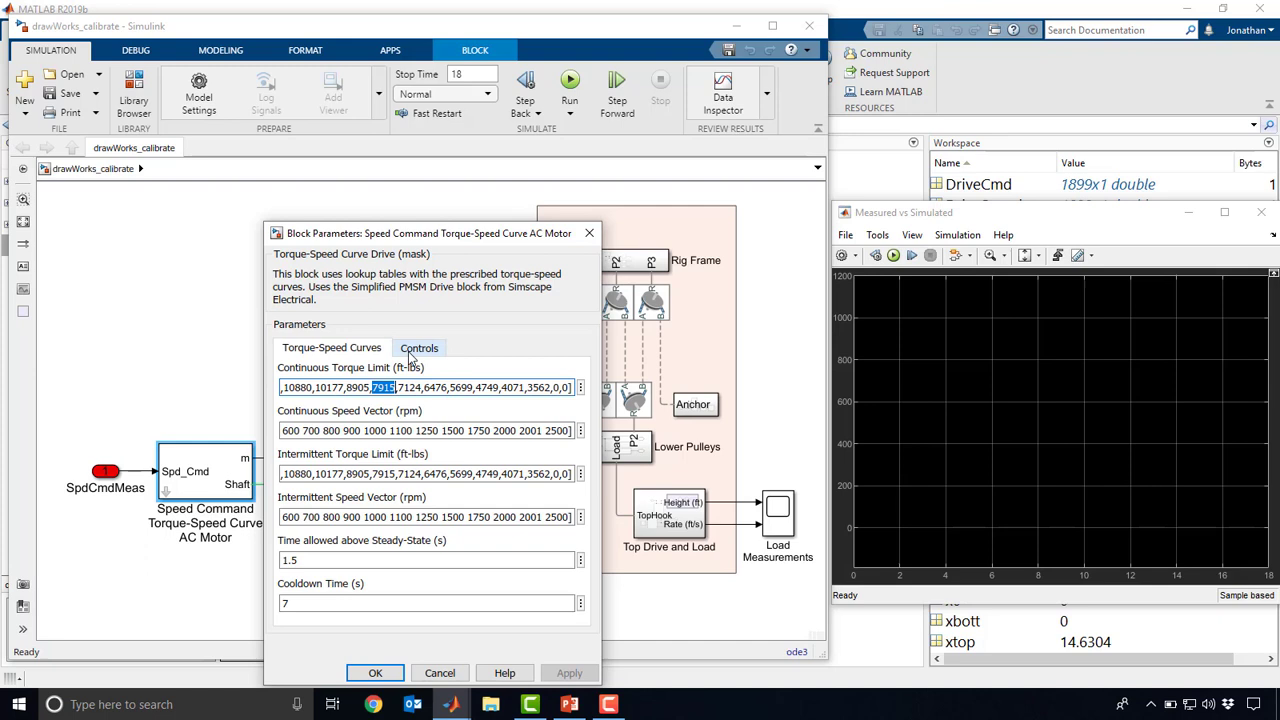
pyautogui.click(419, 347)
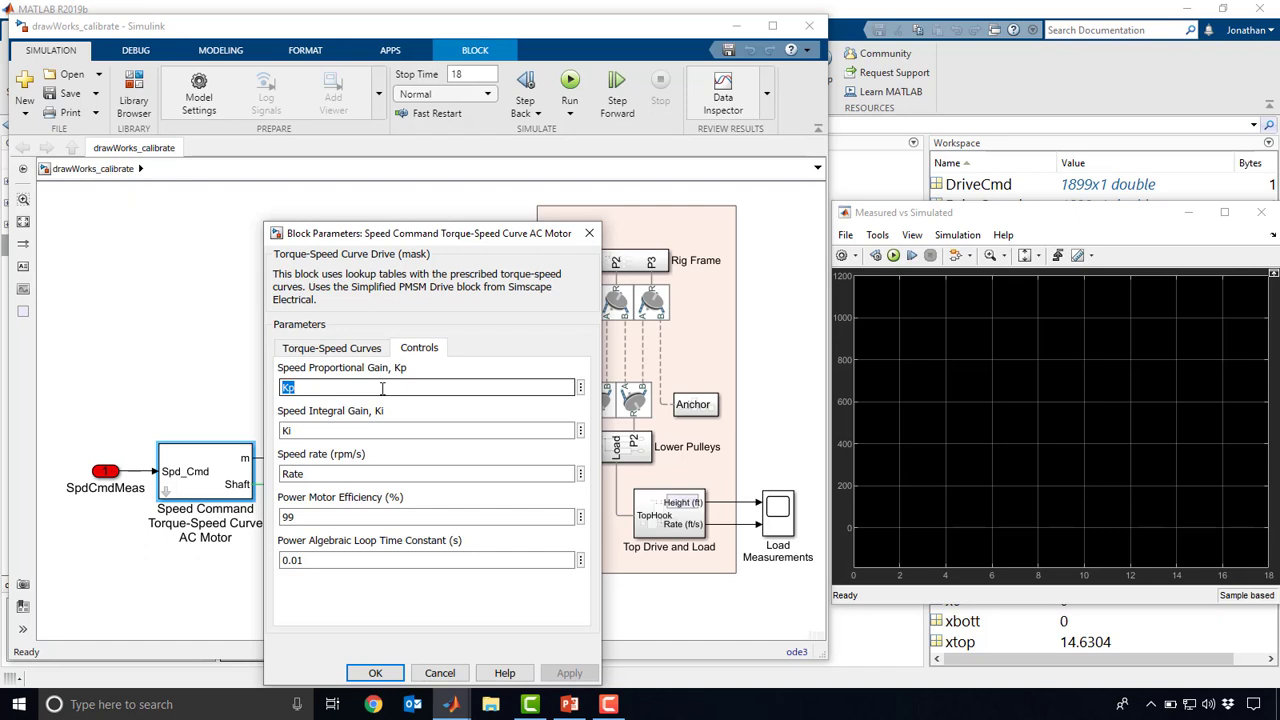
pyautogui.click(430, 473)
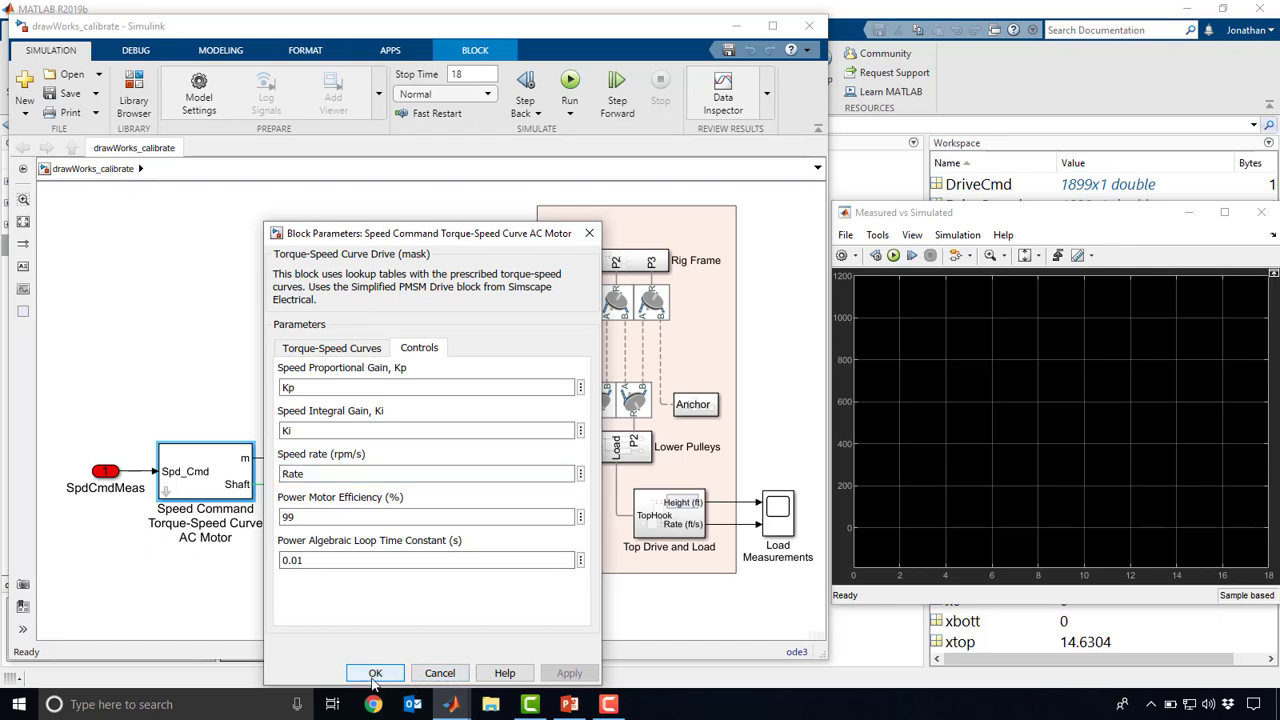
pyautogui.click(375, 672)
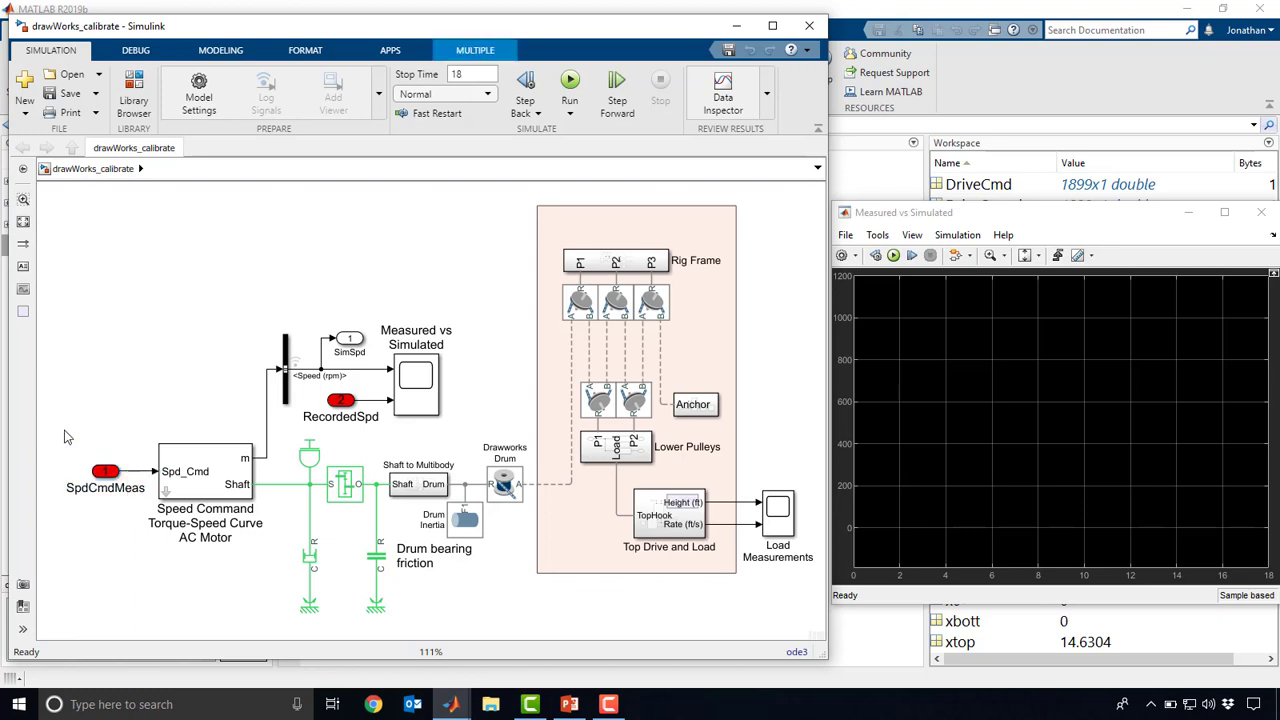
pyautogui.click(105, 470)
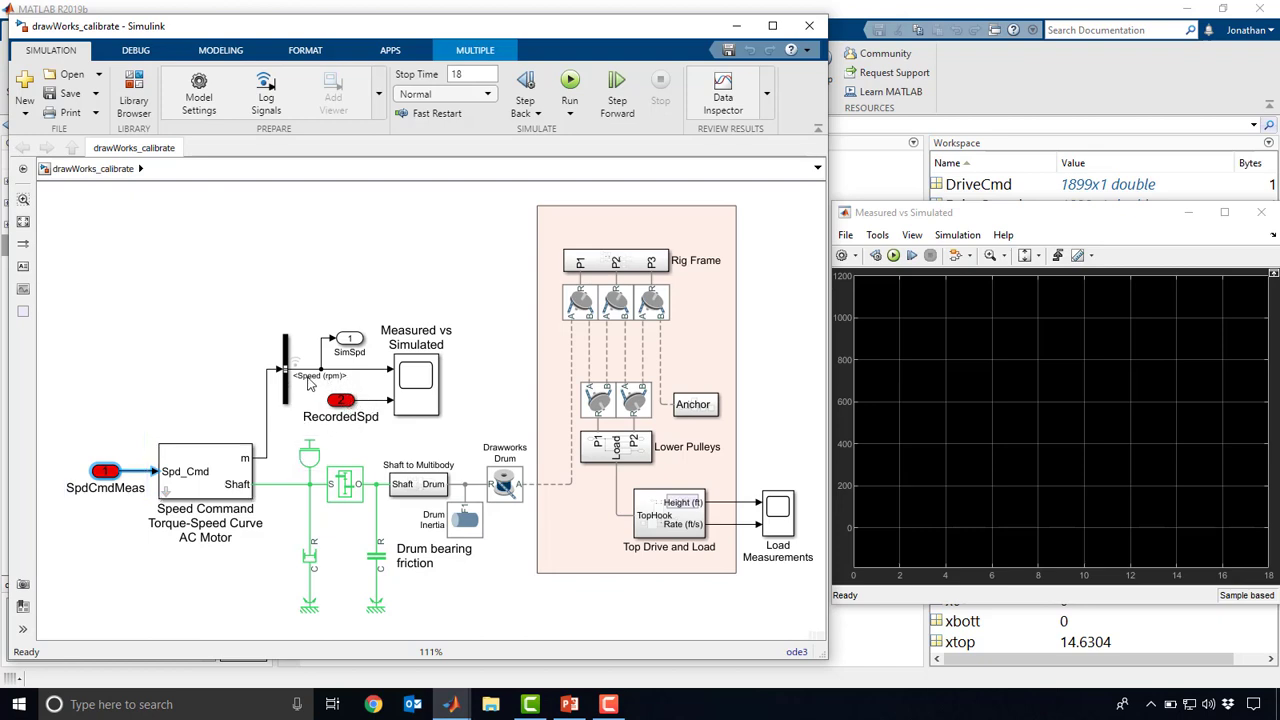
pyautogui.click(341, 400)
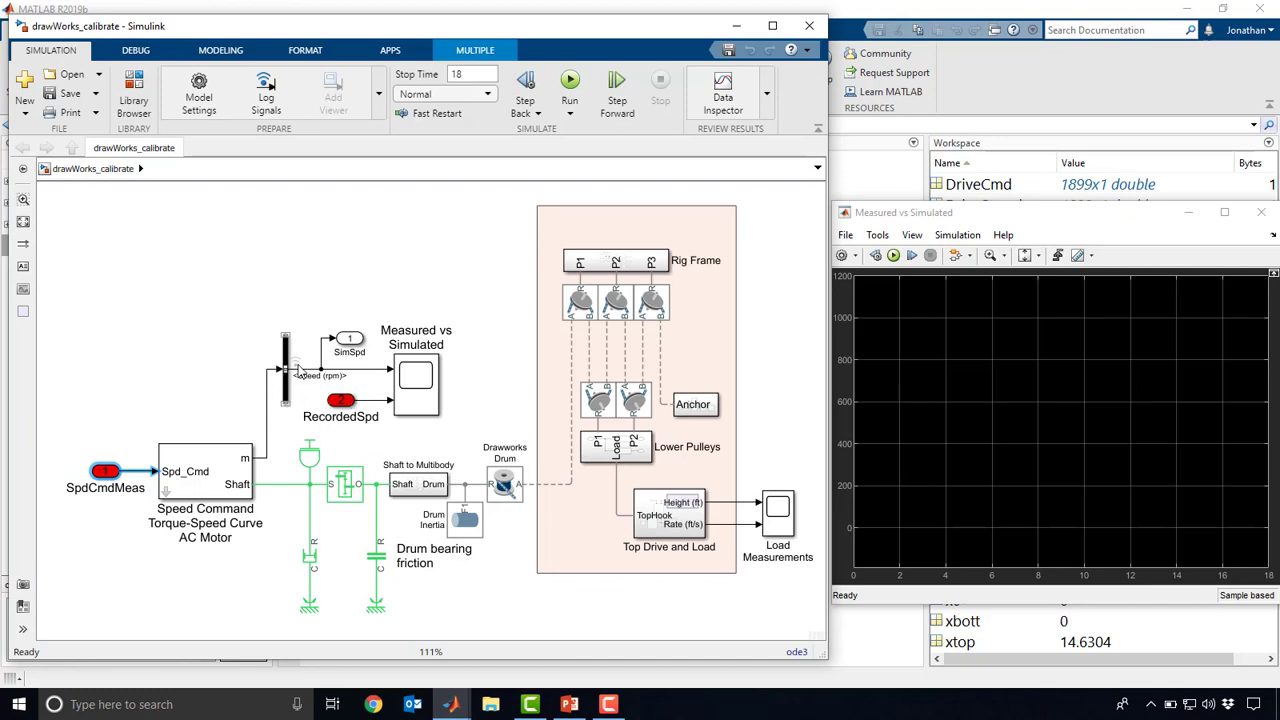
pyautogui.moveTo(388, 382)
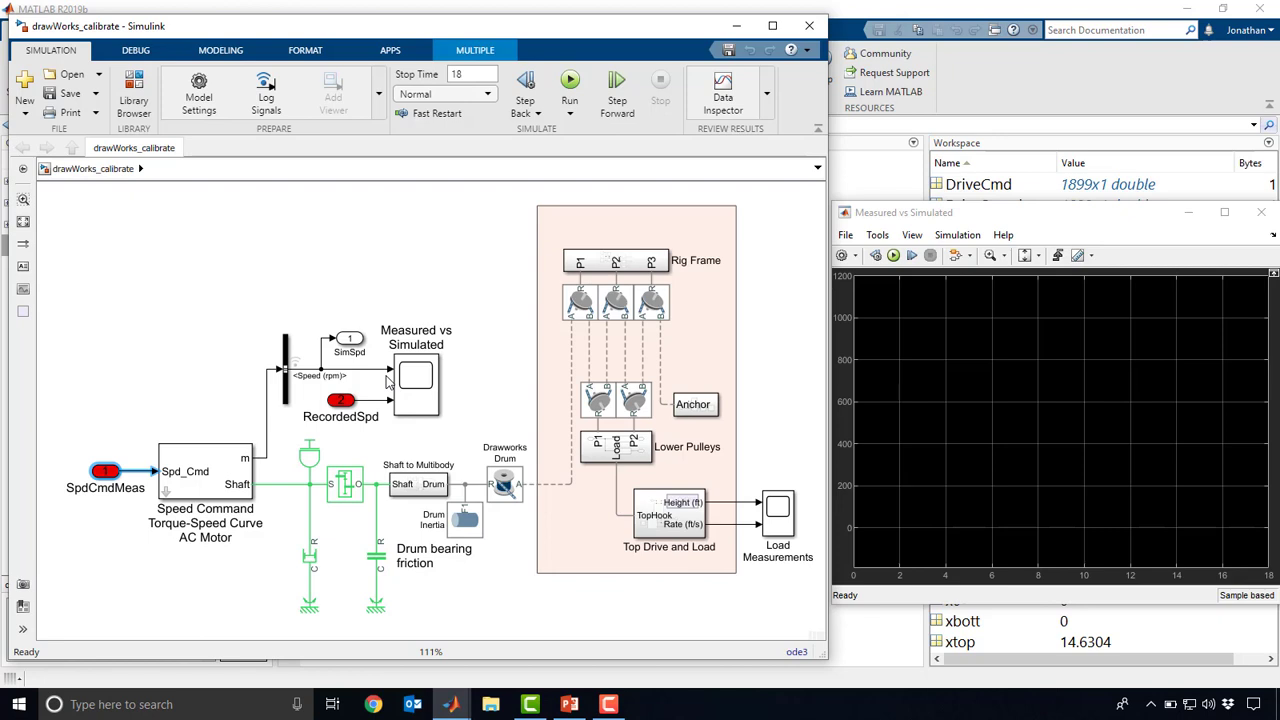
pyautogui.moveTo(520, 308)
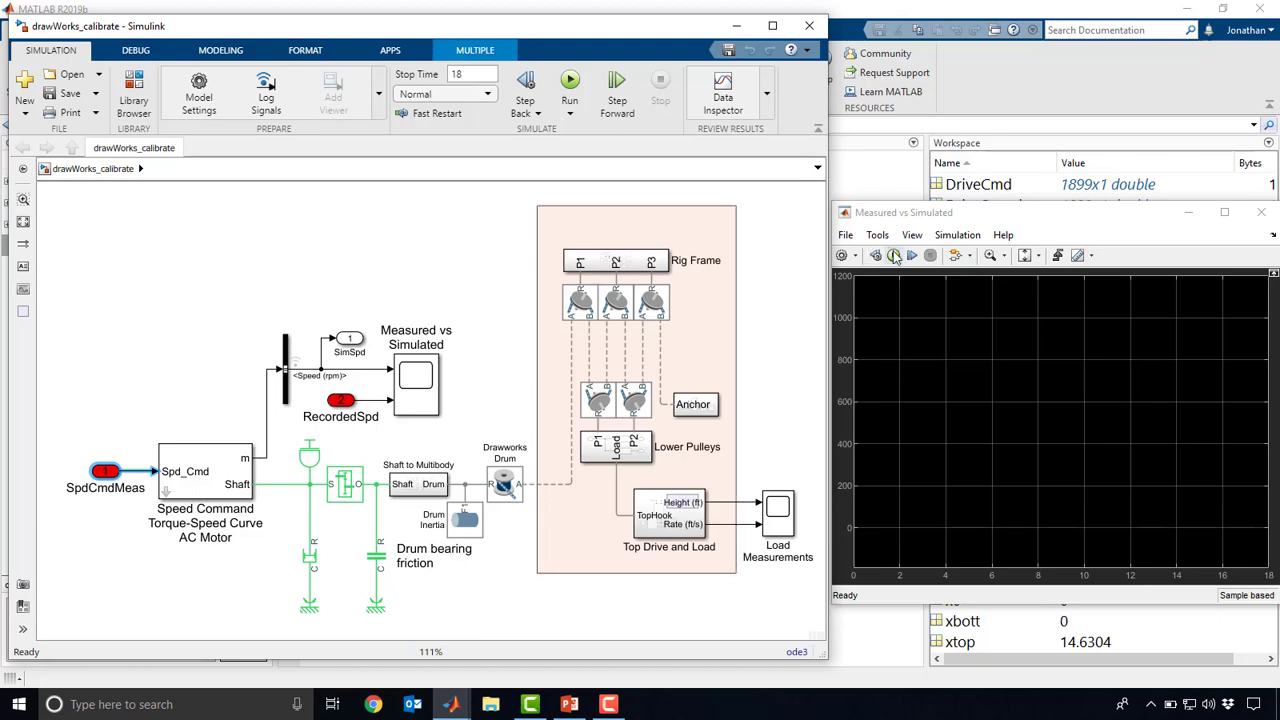
# - Run the drawWorks_calibrate model to plot simulated against measured speed
pyautogui.click(569, 82)
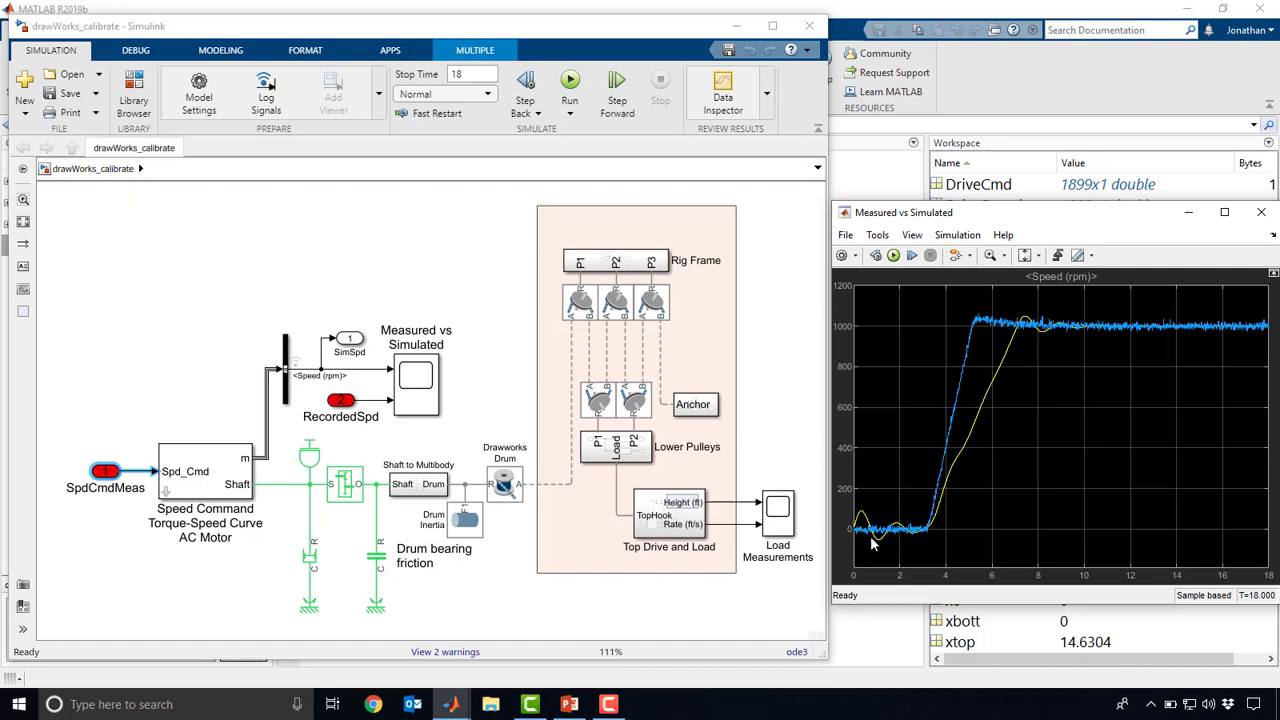
pyautogui.moveTo(1047, 335)
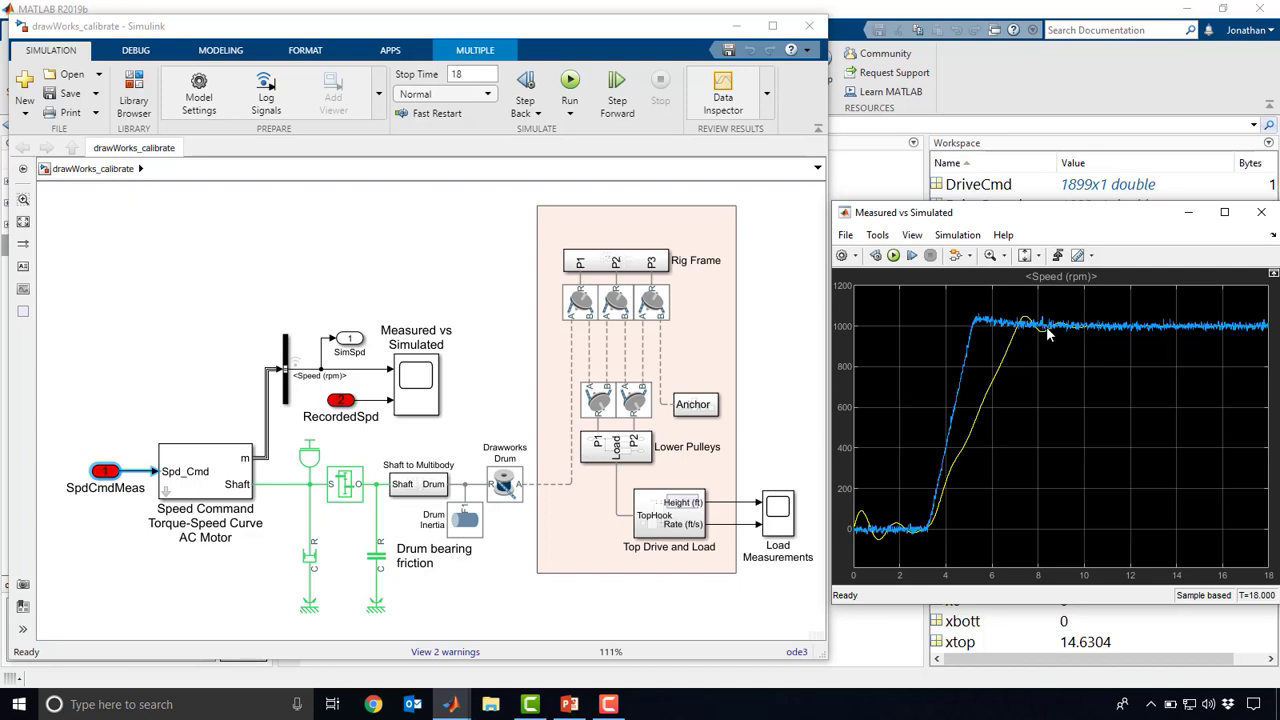
pyautogui.moveTo(1089, 340)
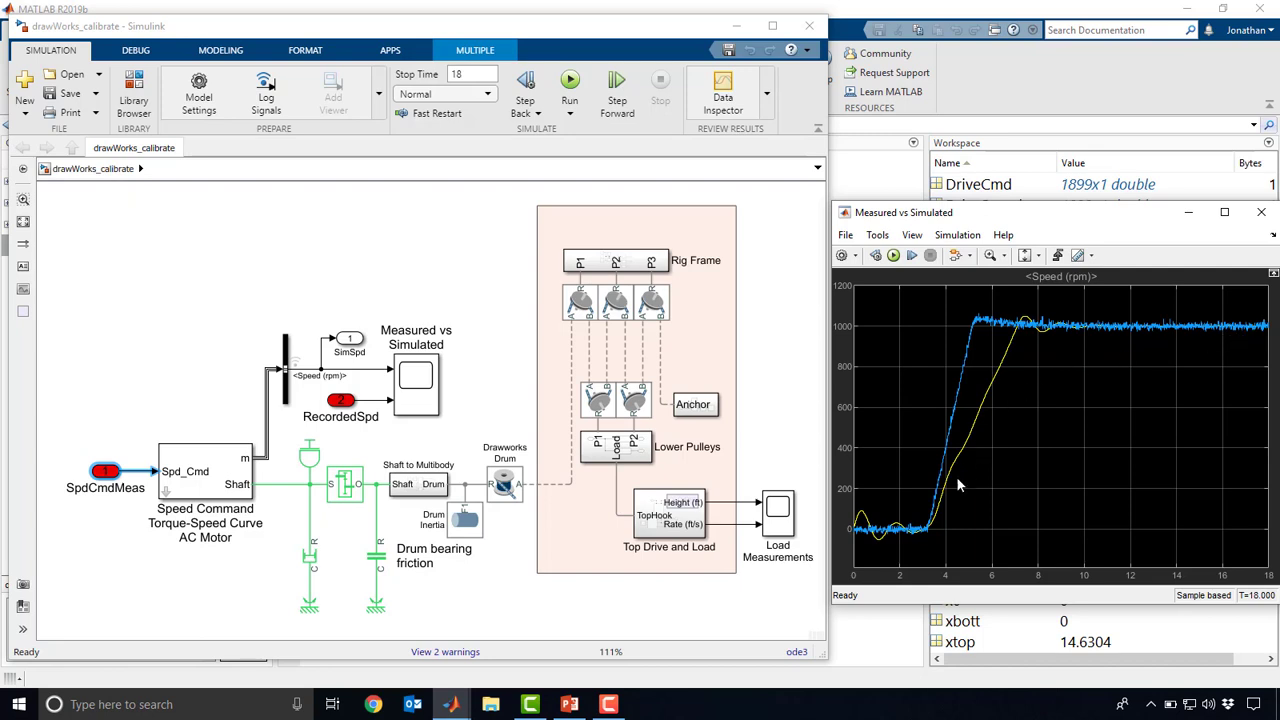
pyautogui.moveTo(953, 317)
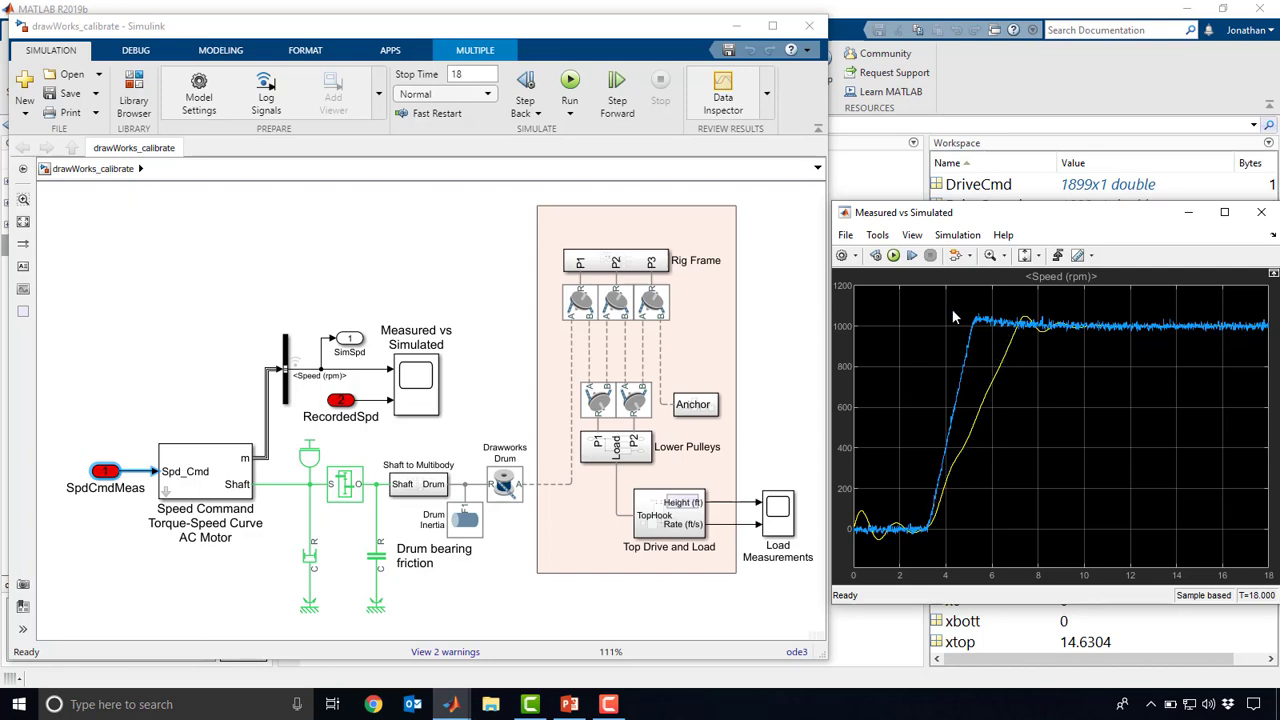
pyautogui.moveTo(810, 397)
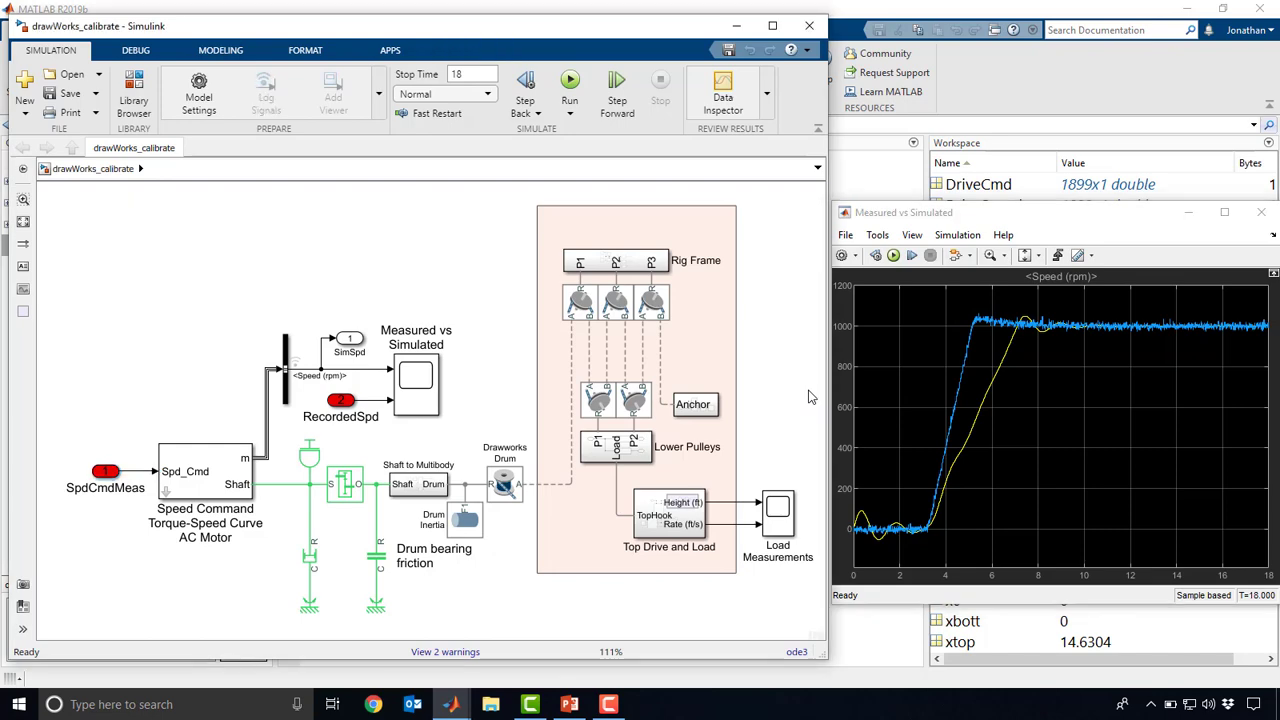
# - Check the motor block's Controls settings, confirm Kp is 0.5, and rerun the simulation
pyautogui.doubleClick(205, 470)
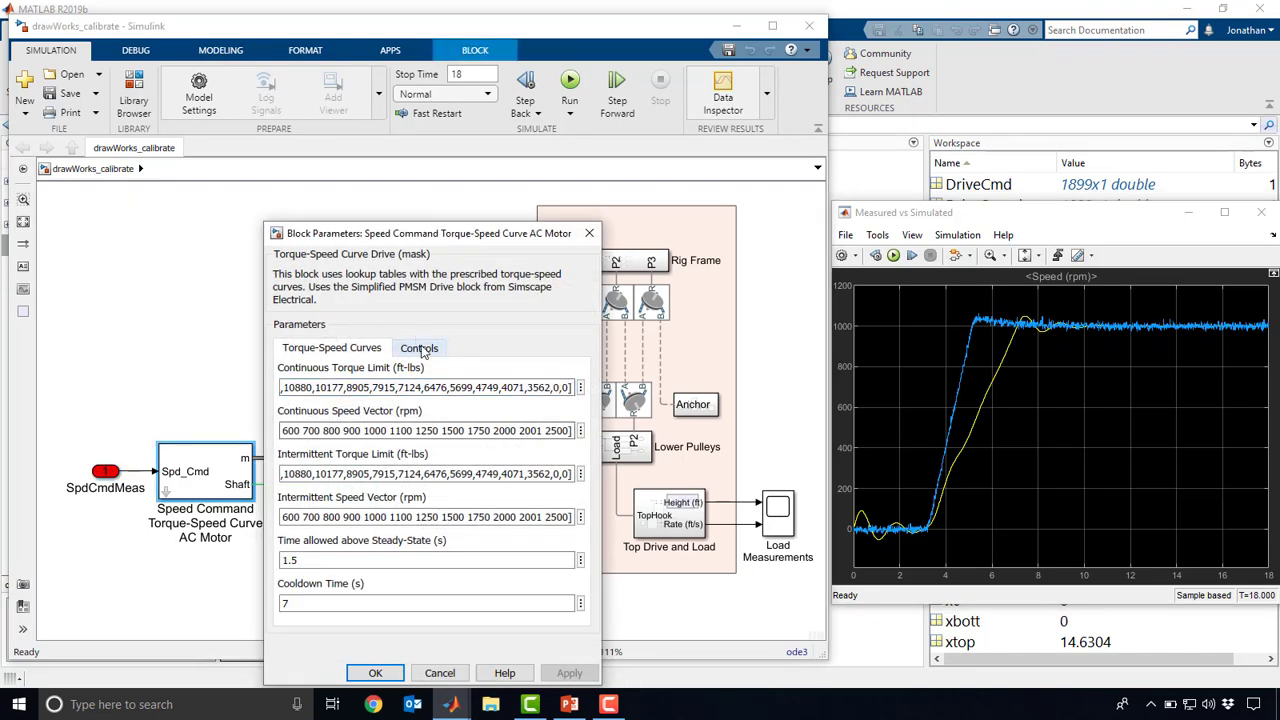
pyautogui.click(375, 672)
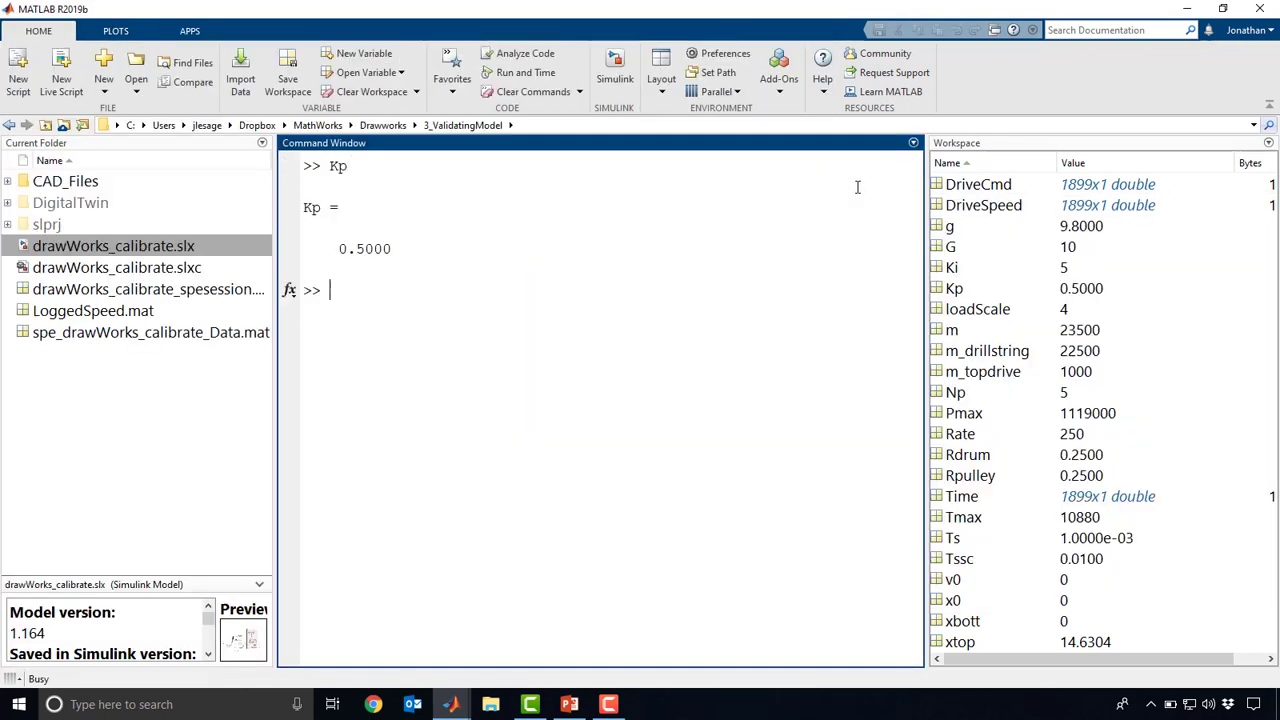
pyautogui.write('Kp =')
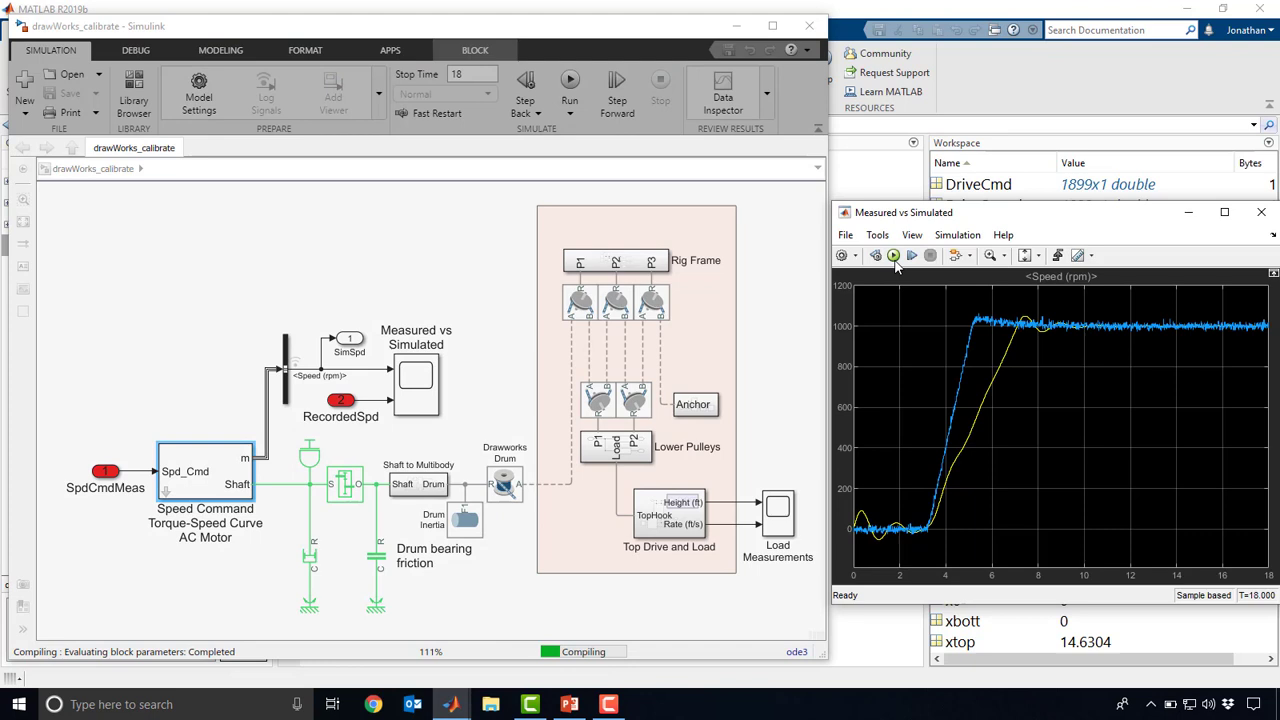
pyautogui.click(569, 82)
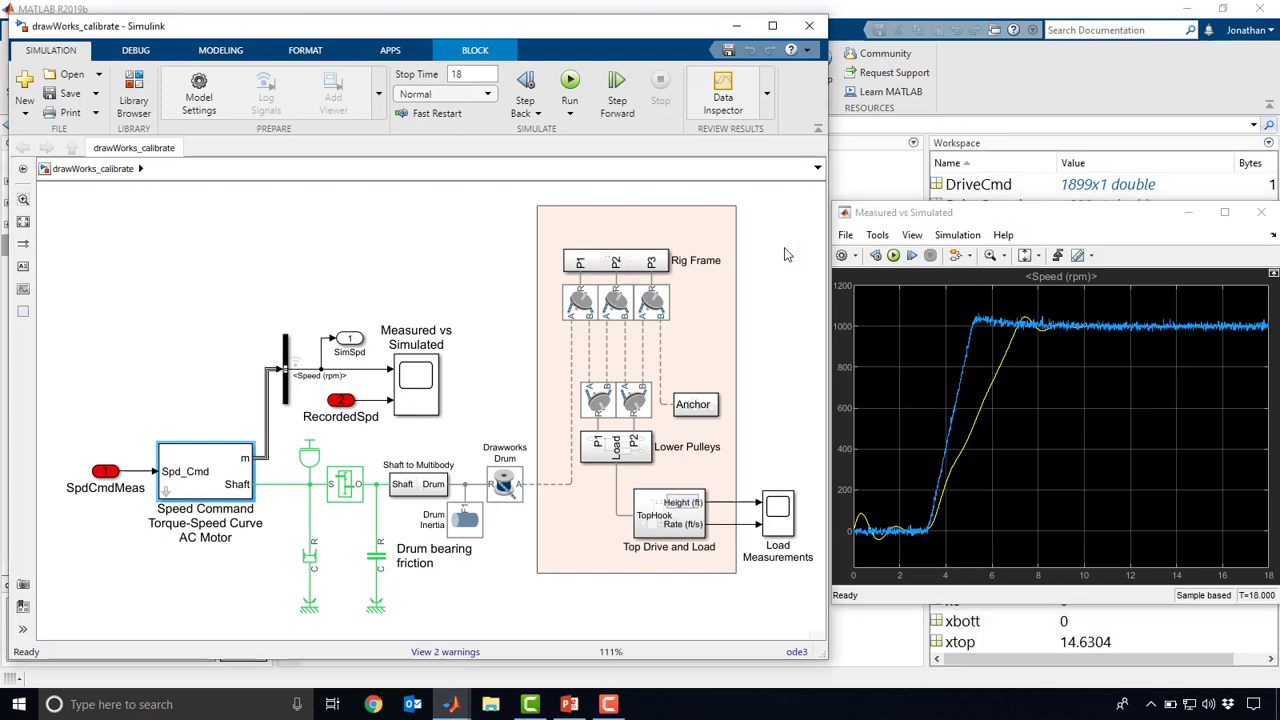
# - Launch Parameter Estimator and load the drawWorks_calibrate_spesession session file
pyautogui.click(390, 50)
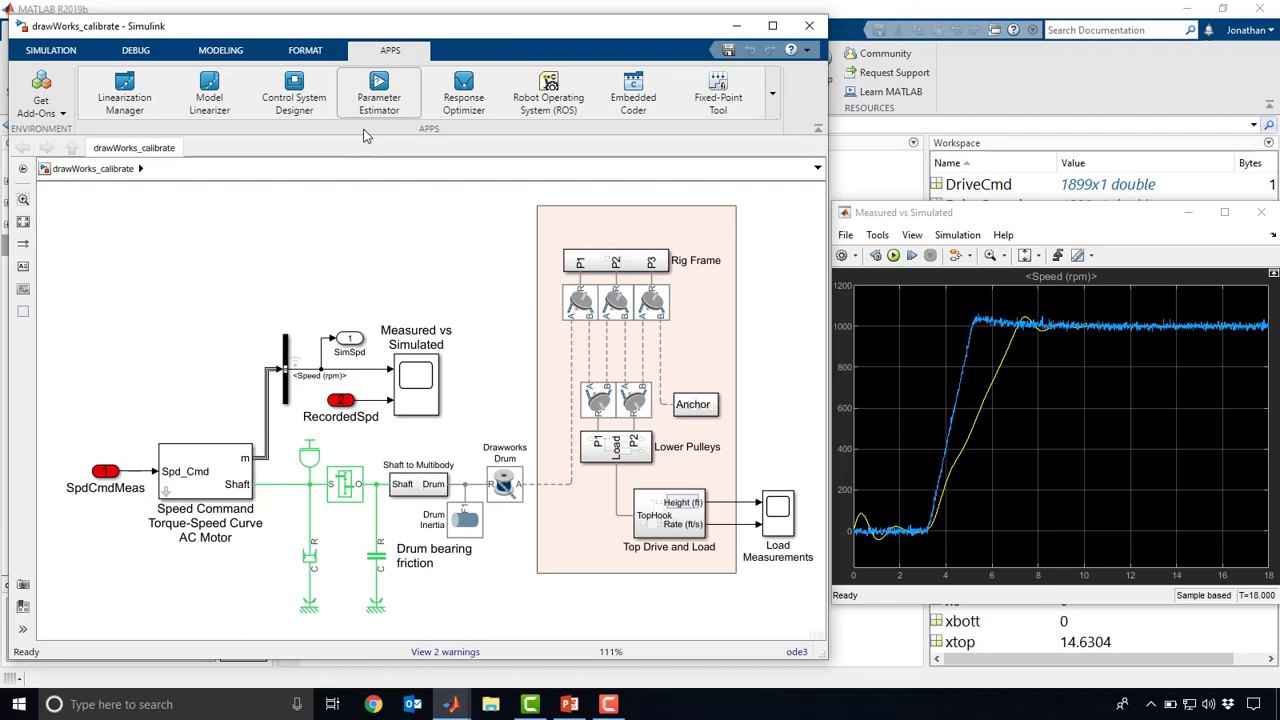
pyautogui.moveTo(410, 136)
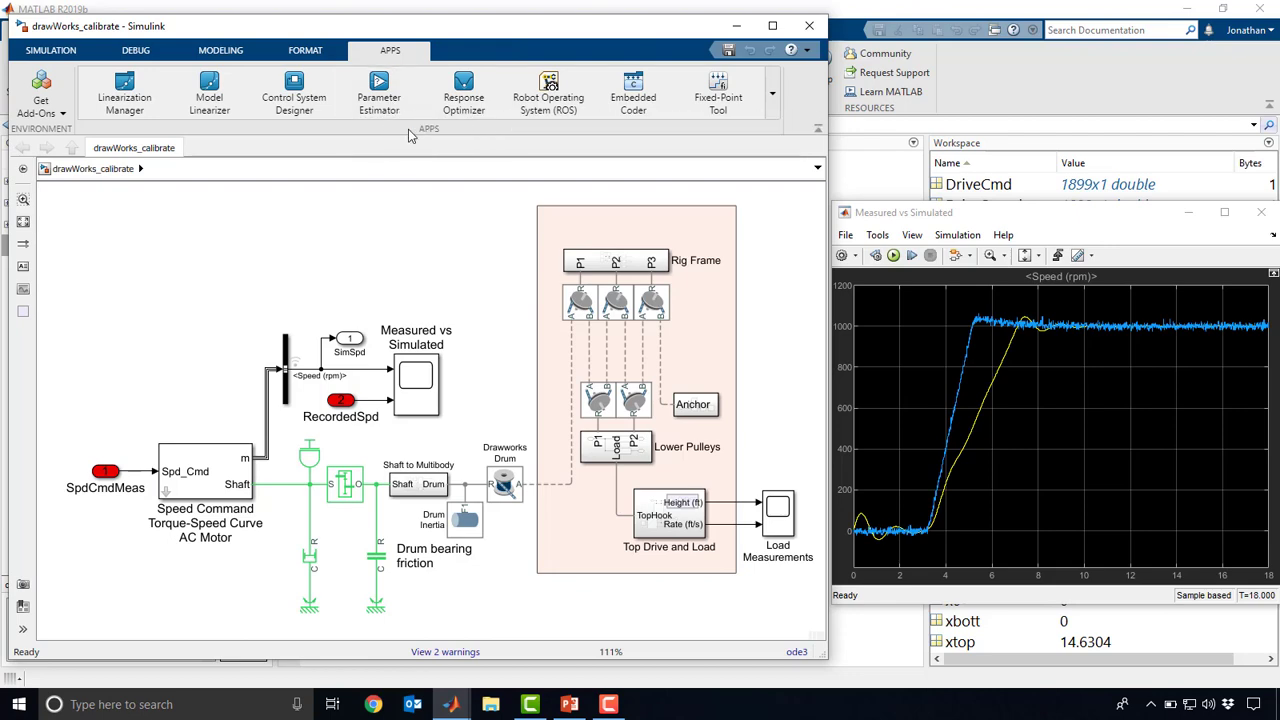
pyautogui.click(378, 90)
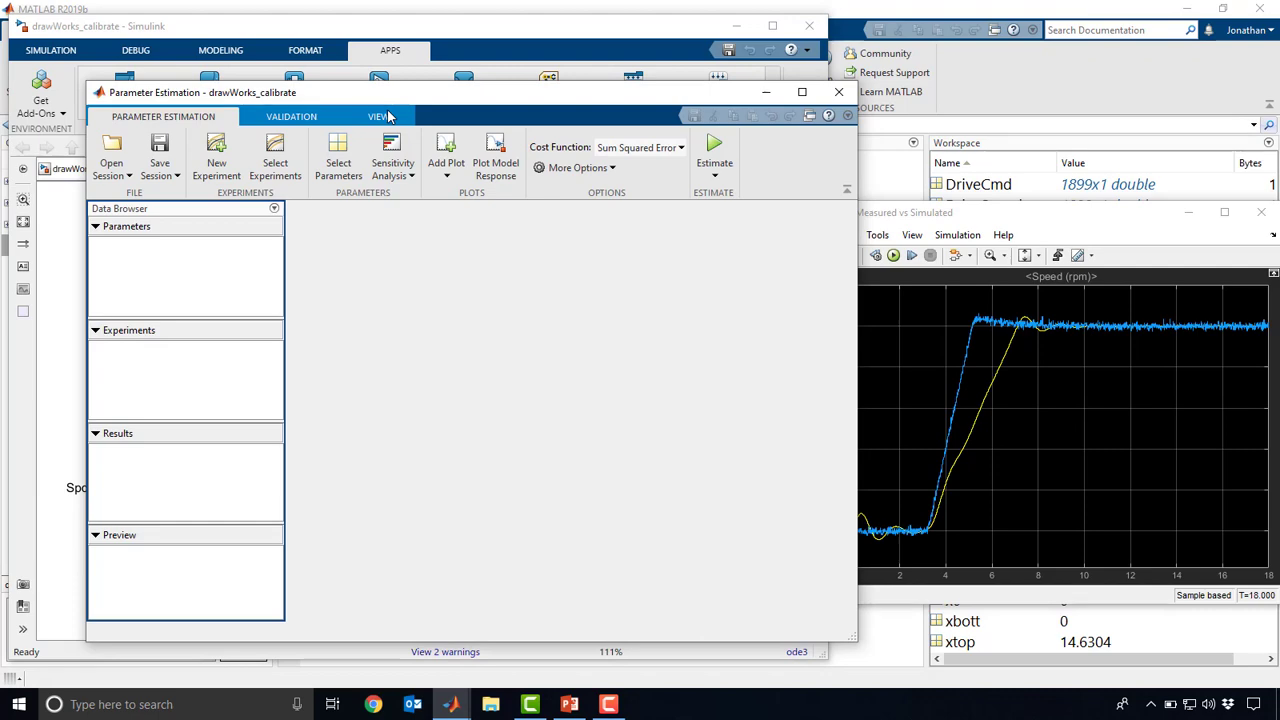
pyautogui.click(111, 160)
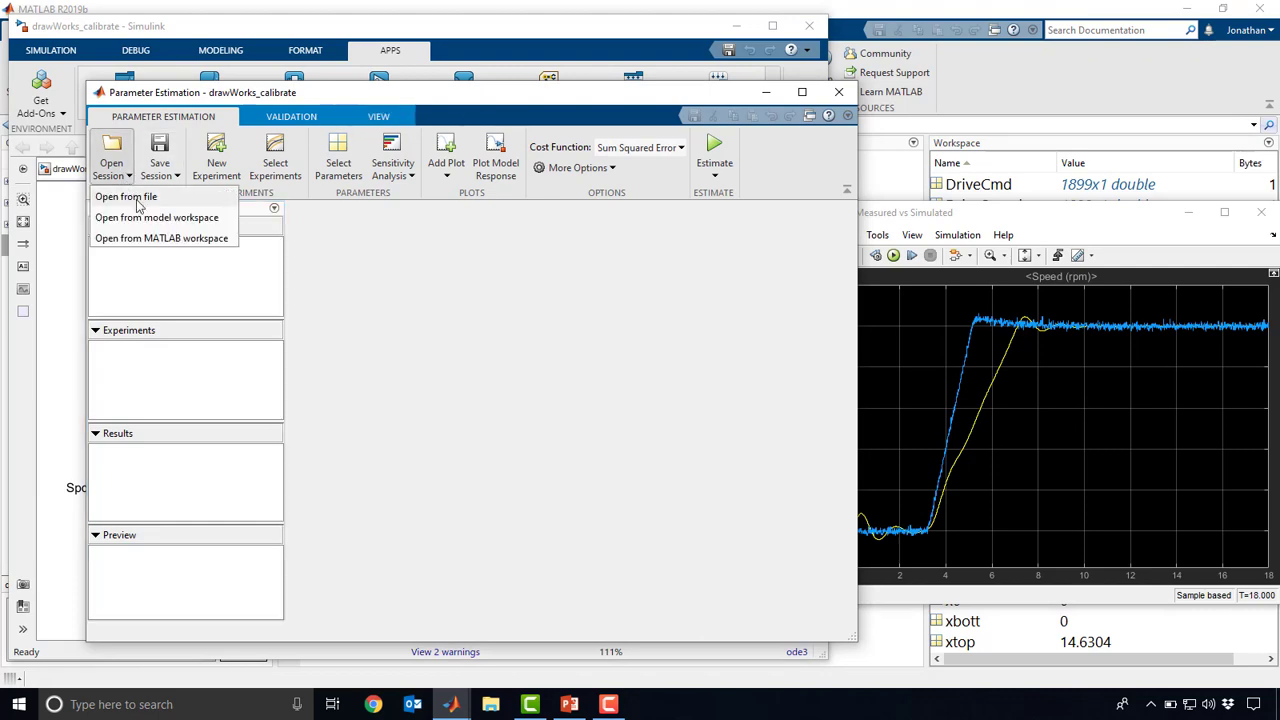
pyautogui.click(125, 196)
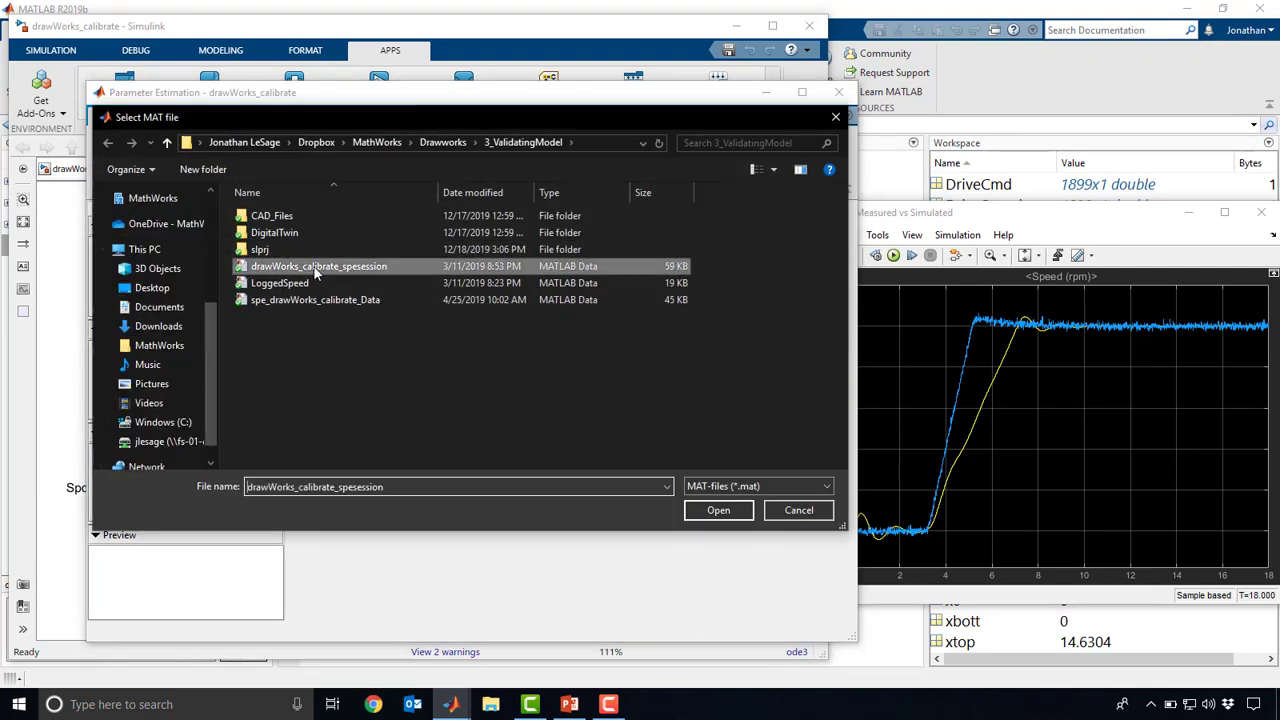
pyautogui.click(718, 510)
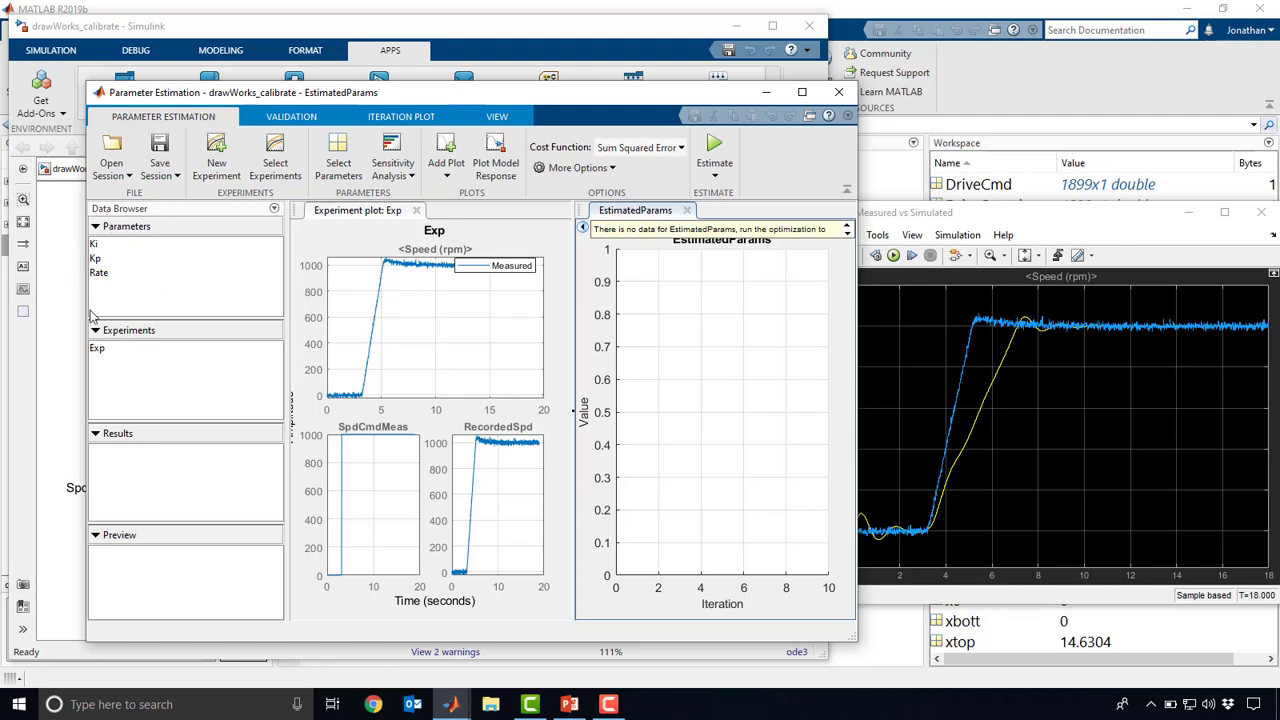
pyautogui.moveTo(110, 360)
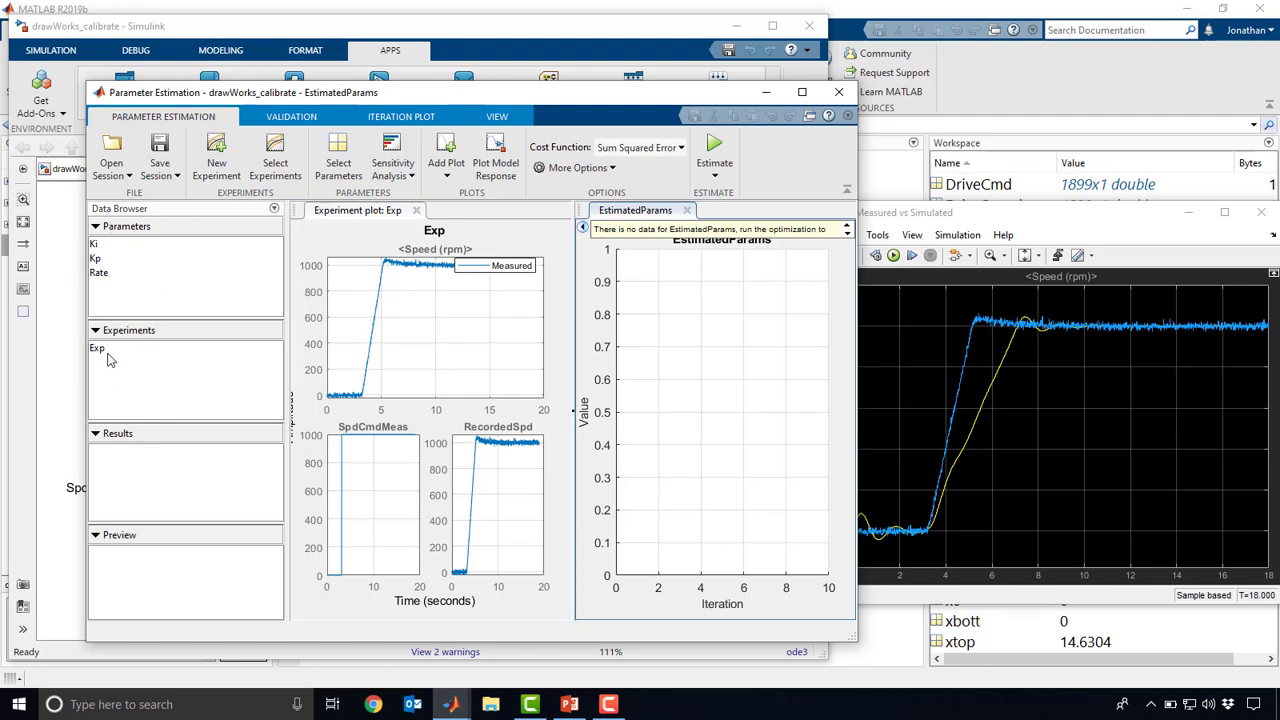
pyautogui.moveTo(97, 345)
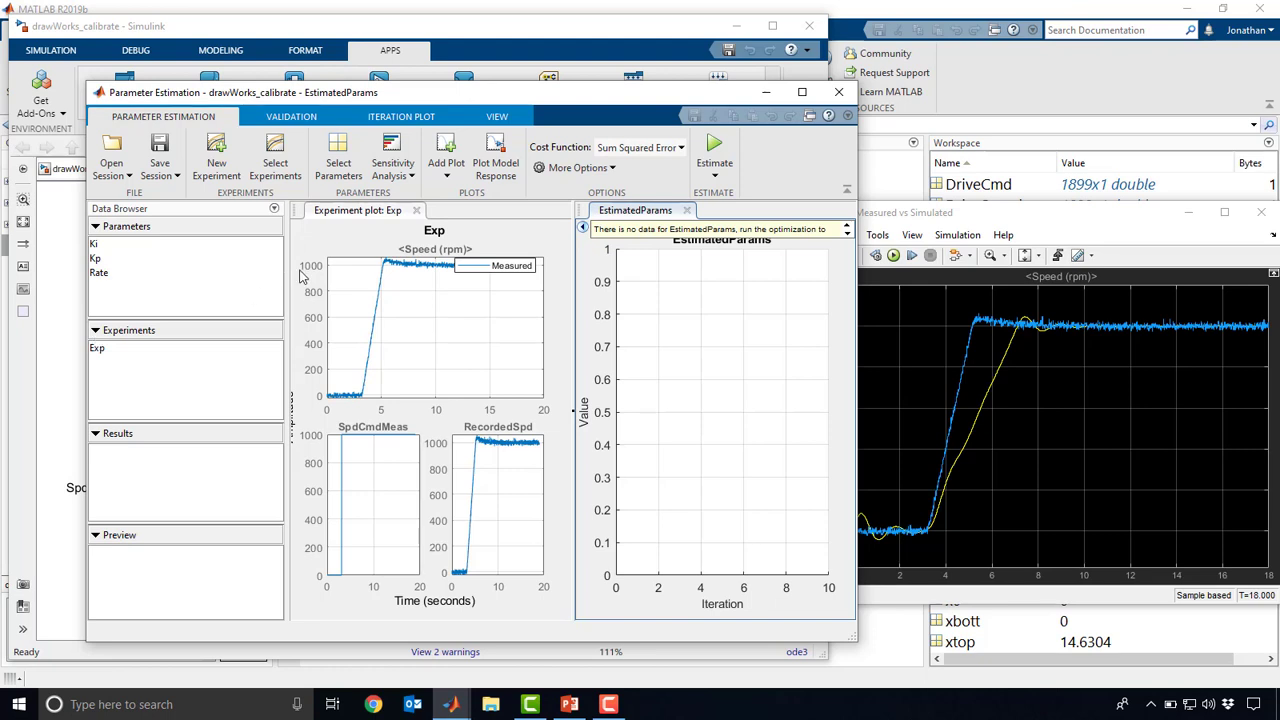
# - Plot the model response over the Exp experiment's measured speed
pyautogui.click(714, 150)
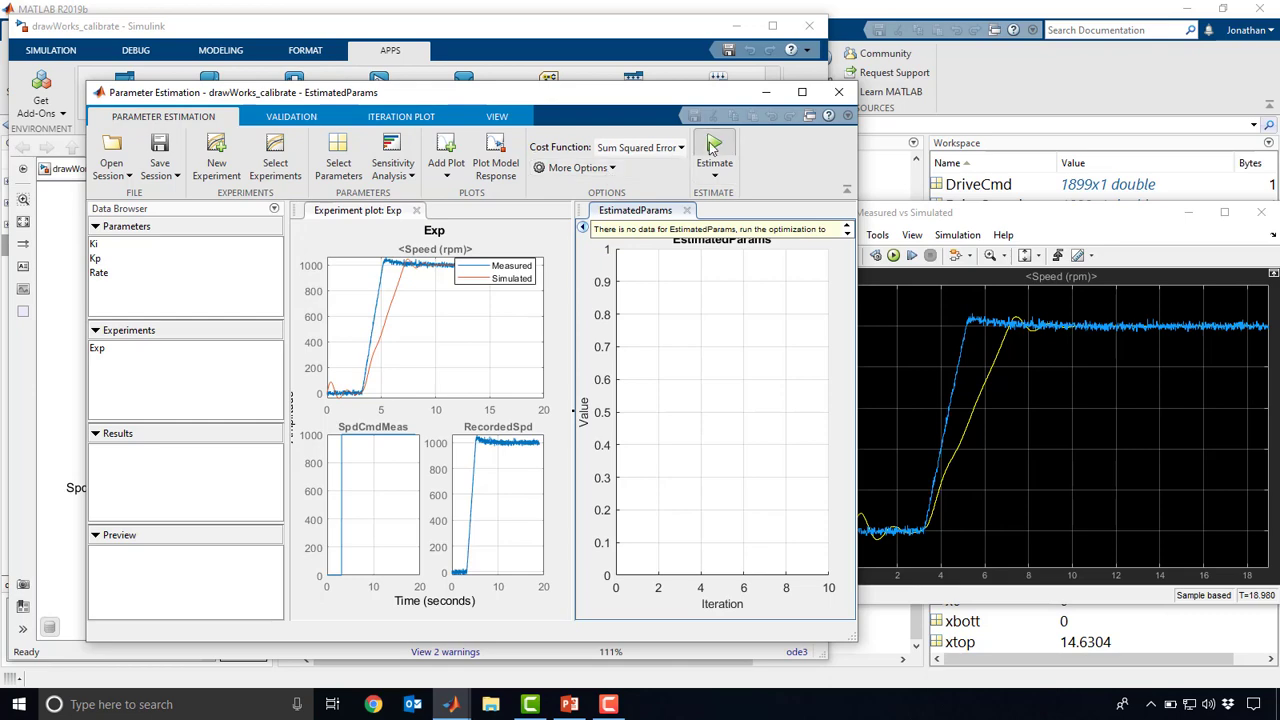
# - Estimate Ki, Kp and Rate, then rerun the Simulink model with the estimated values
pyautogui.click(714, 155)
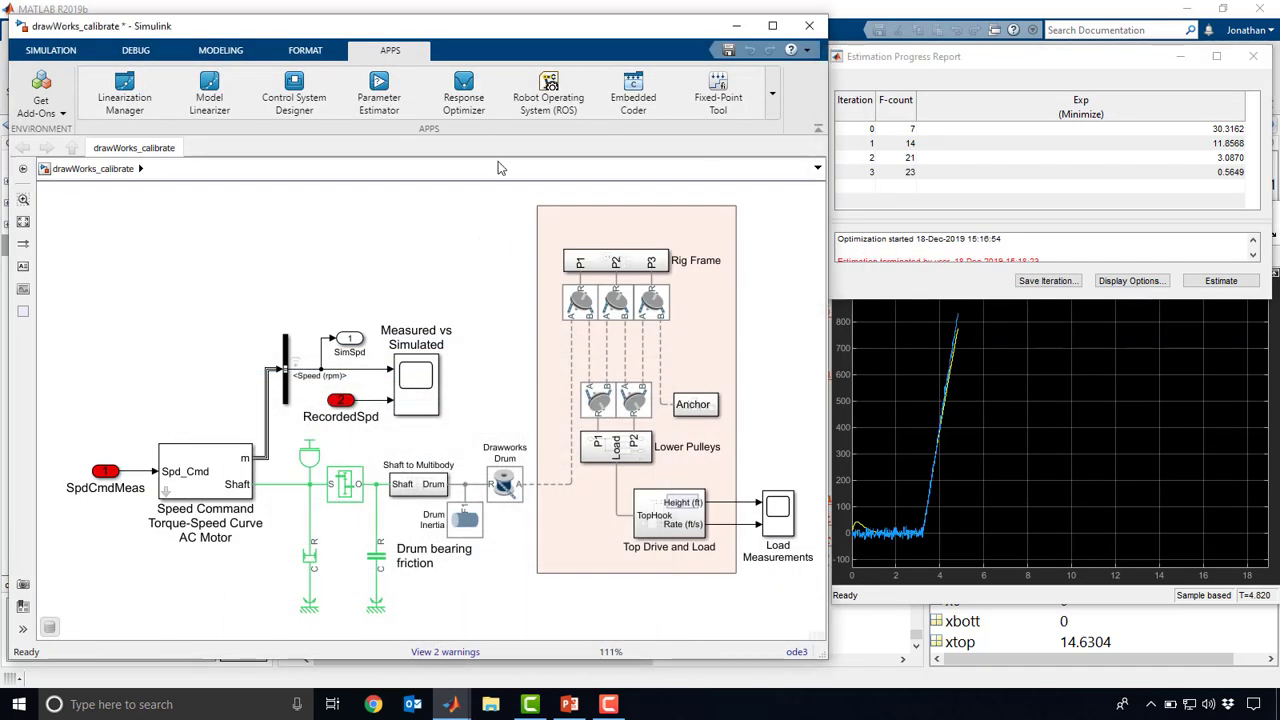
pyautogui.click(50, 50)
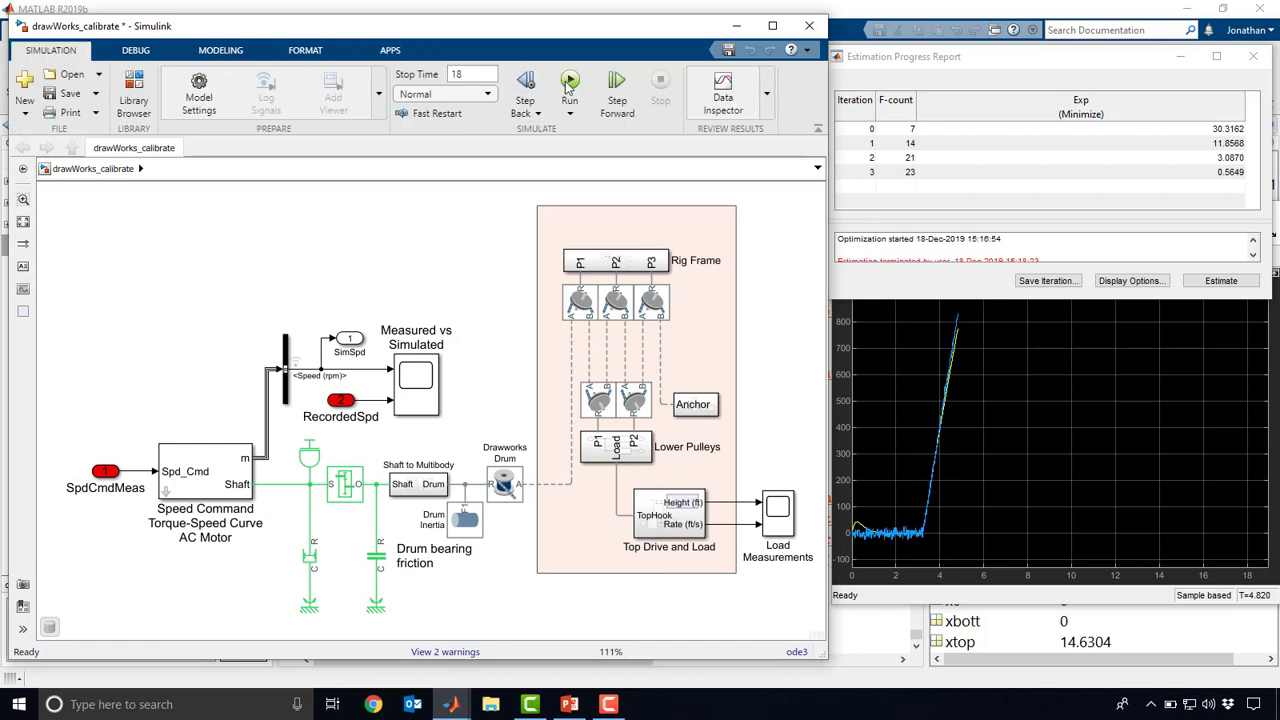
pyautogui.click(569, 82)
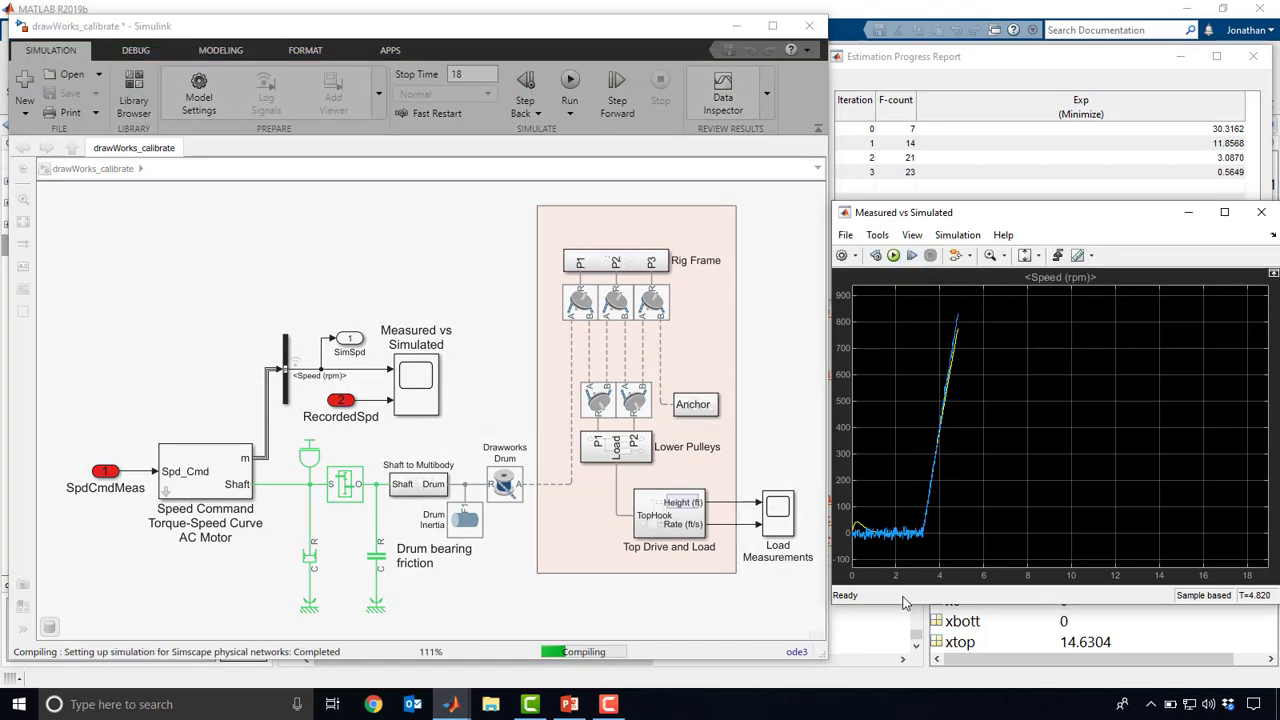